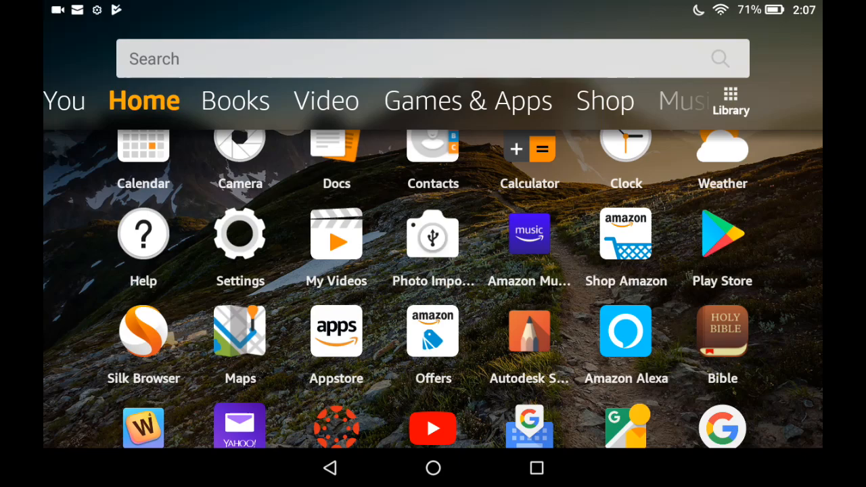
Step: Open Settings and go to Security & Privacy, with Apps from Unknown Sources on
{"action": "left_click", "coordinate": [240, 233]}
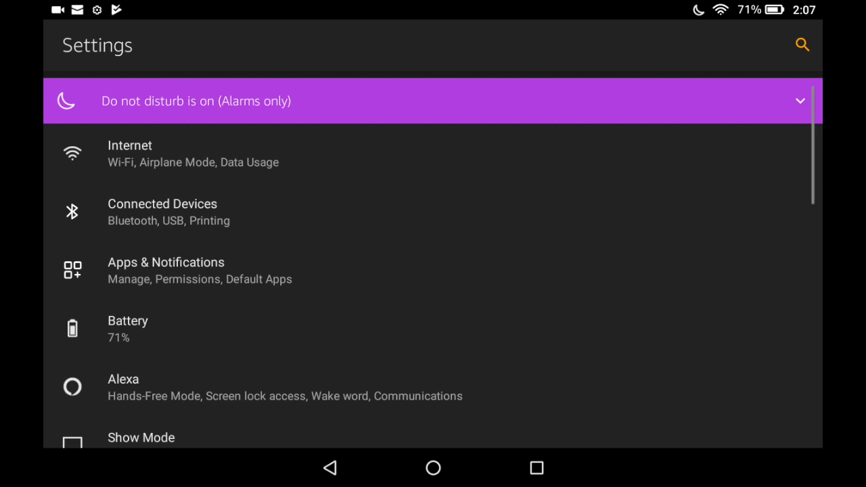
{"action": "scroll", "scroll_direction": "down", "scroll_amount": 3}
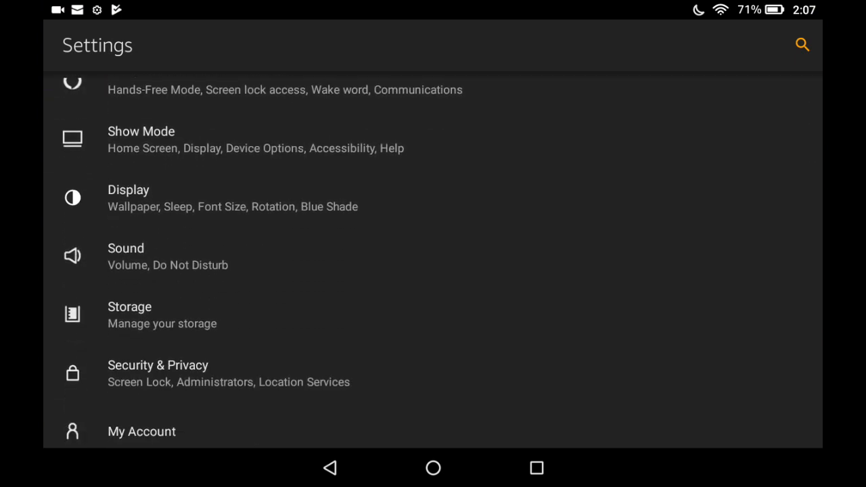
{"action": "left_click", "coordinate": [158, 373]}
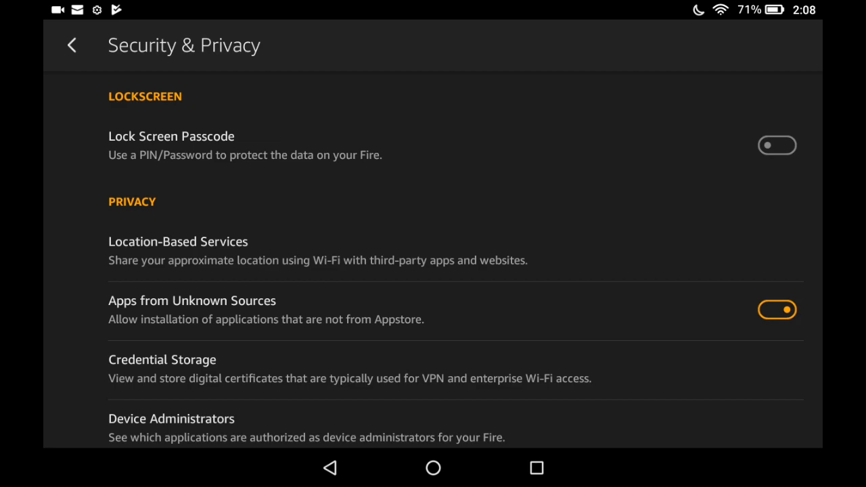
Step: Search Google for 'add Google play store to fire tablet howtogeek' and scroll the results
{"action": "left_click", "coordinate": [433, 468]}
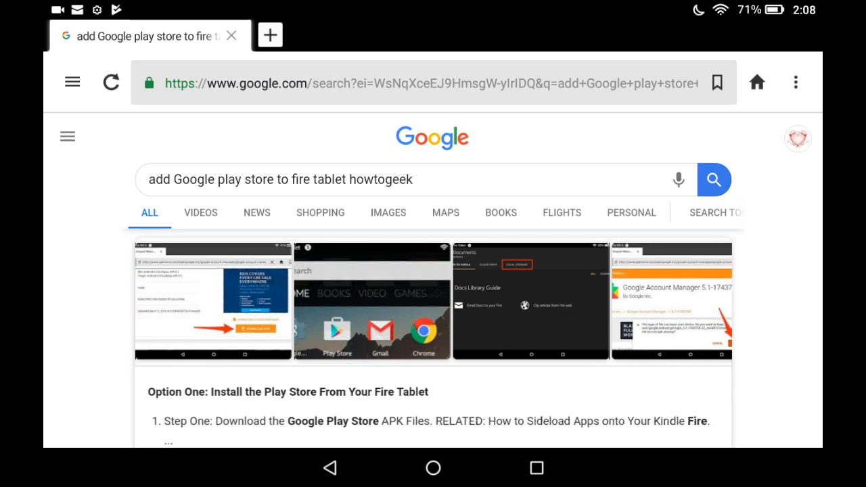
{"action": "scroll", "scroll_direction": "down", "scroll_amount": 3}
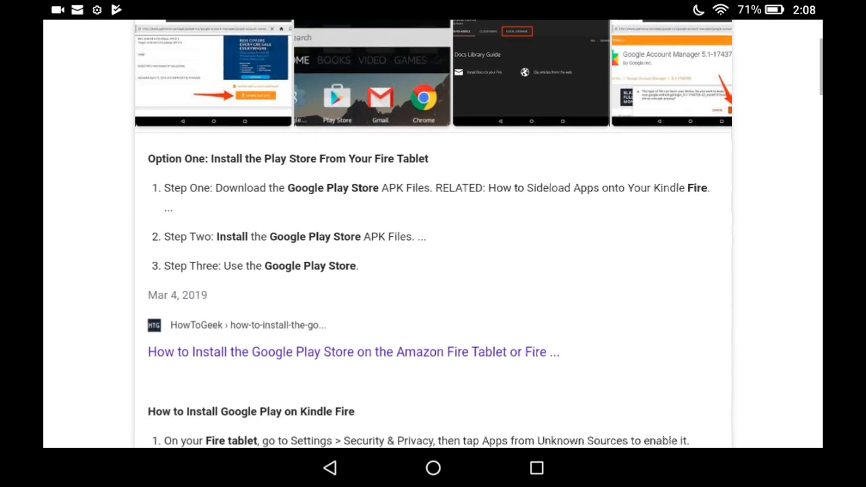
{"action": "scroll", "scroll_direction": "down", "scroll_amount": 3}
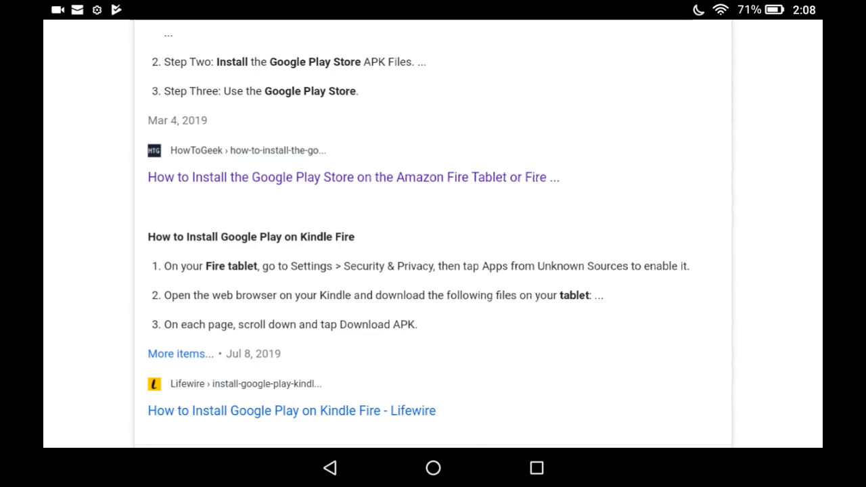
Step: Open the How-To Geek guide and scroll to its four Google APK download links
{"action": "left_click", "coordinate": [352, 177]}
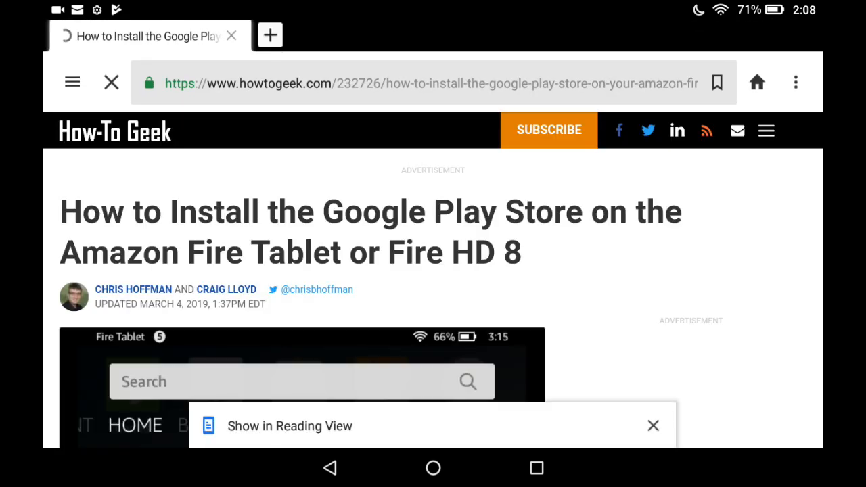
{"action": "scroll", "scroll_direction": "down", "scroll_amount": 3}
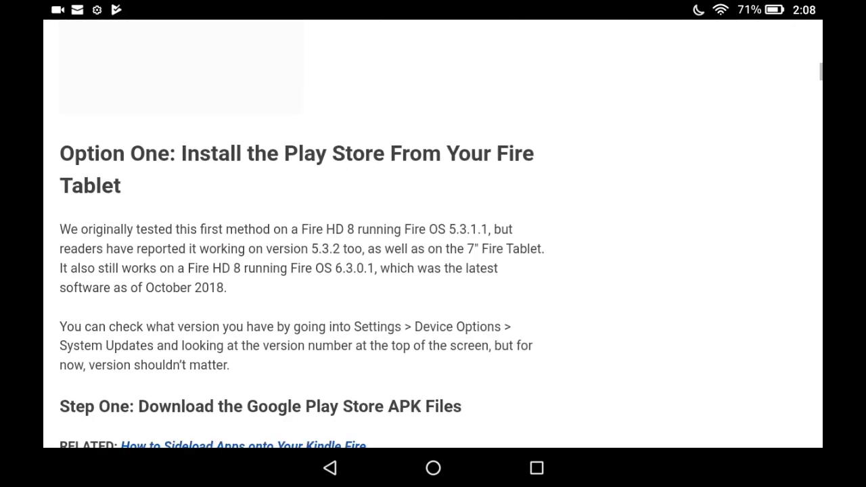
{"action": "scroll", "scroll_direction": "down", "scroll_amount": 3}
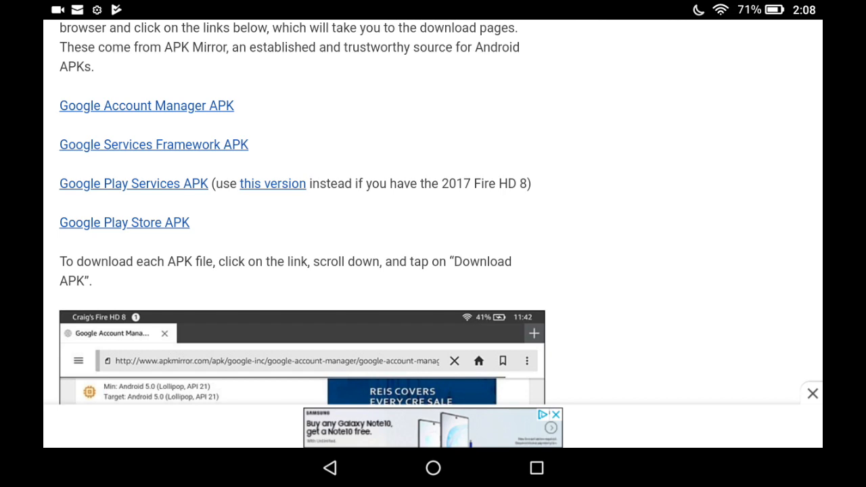
Step: Open the APKMirror Google Account Manager page and request its APK download
{"action": "left_click", "coordinate": [146, 106]}
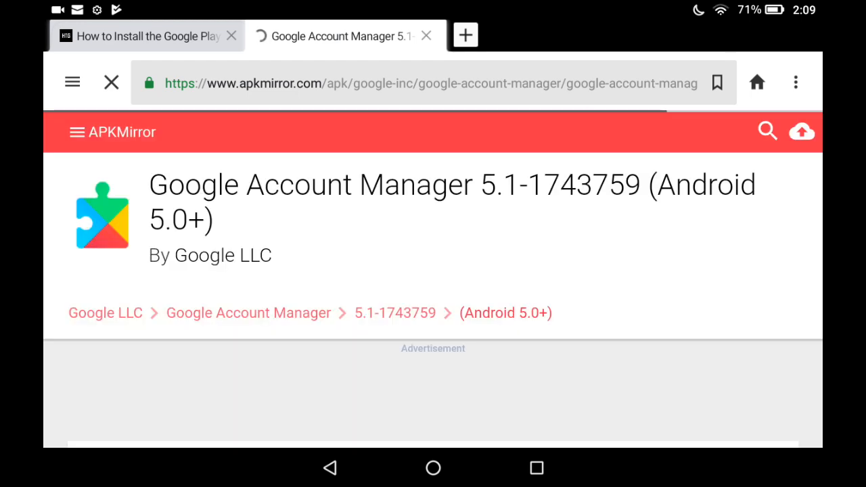
{"action": "scroll", "scroll_direction": "down", "scroll_amount": 3}
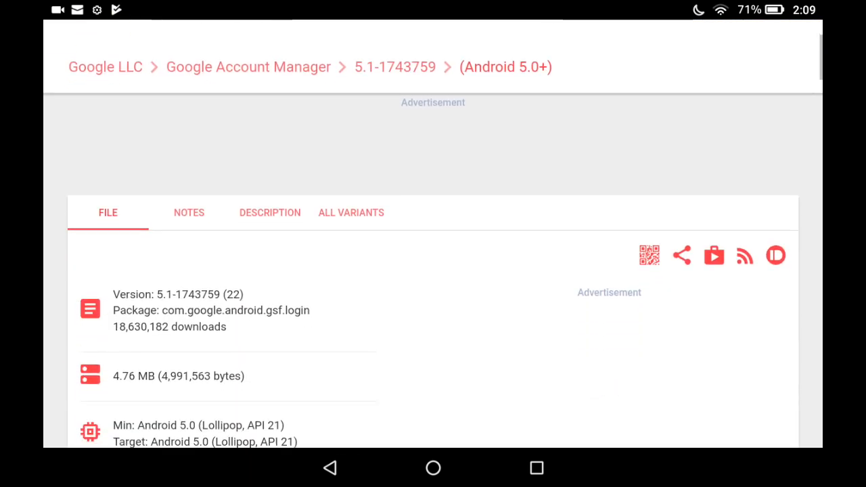
{"action": "scroll", "scroll_direction": "down", "scroll_amount": 3}
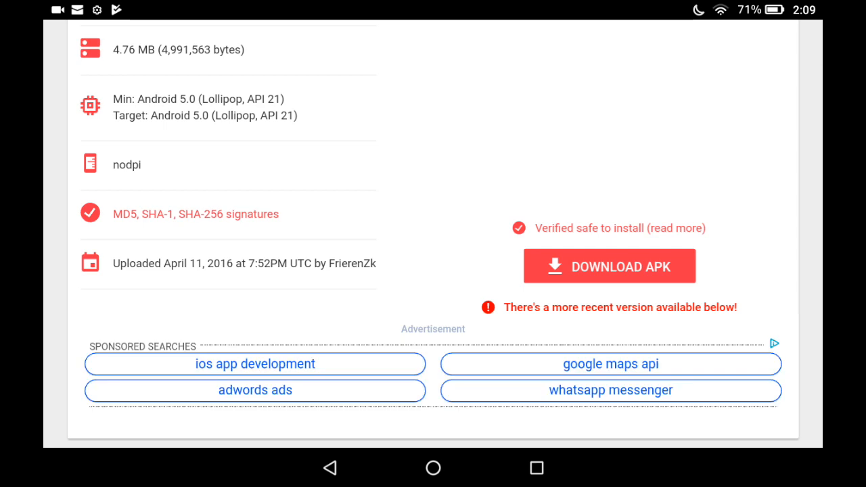
{"action": "scroll", "scroll_direction": "down", "scroll_amount": 3}
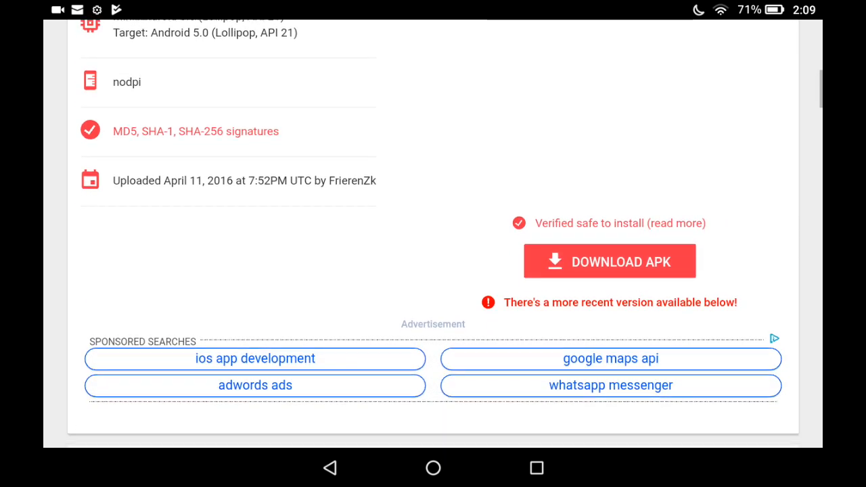
{"action": "scroll", "scroll_direction": "down", "scroll_amount": 3}
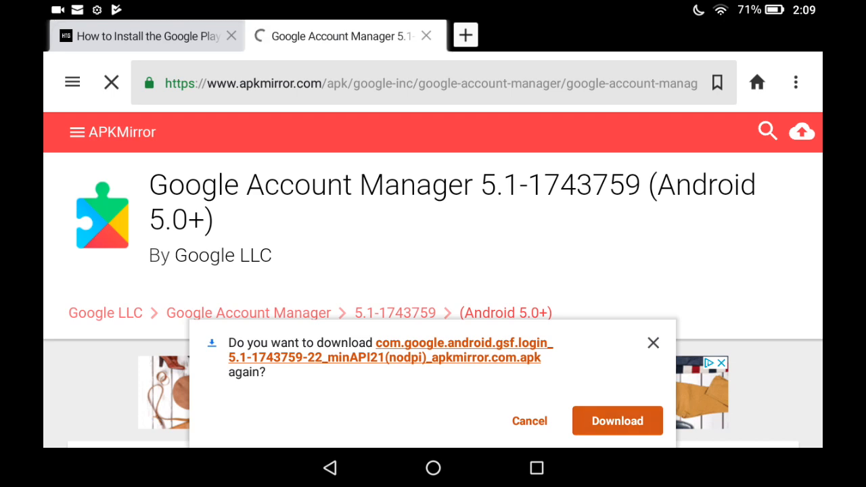
Step: Download the Google Account Manager APK, open it, and install the update
{"action": "left_click", "coordinate": [617, 421]}
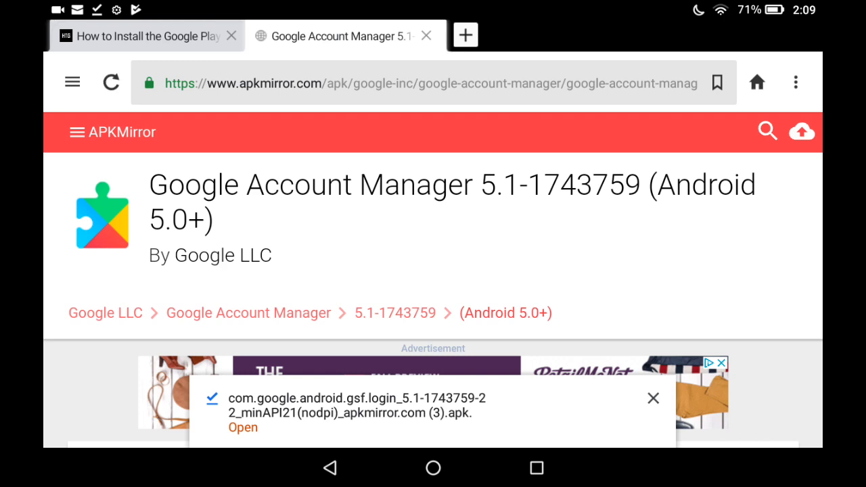
{"action": "left_click", "coordinate": [242, 427]}
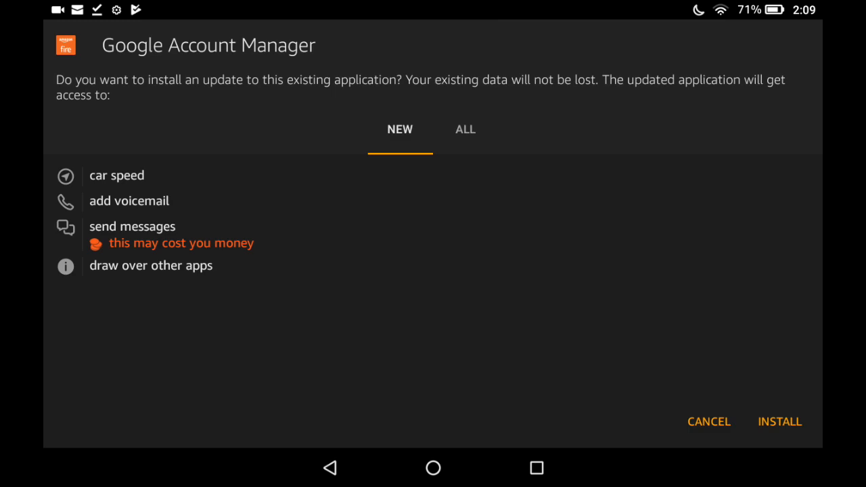
{"action": "left_click", "coordinate": [709, 421]}
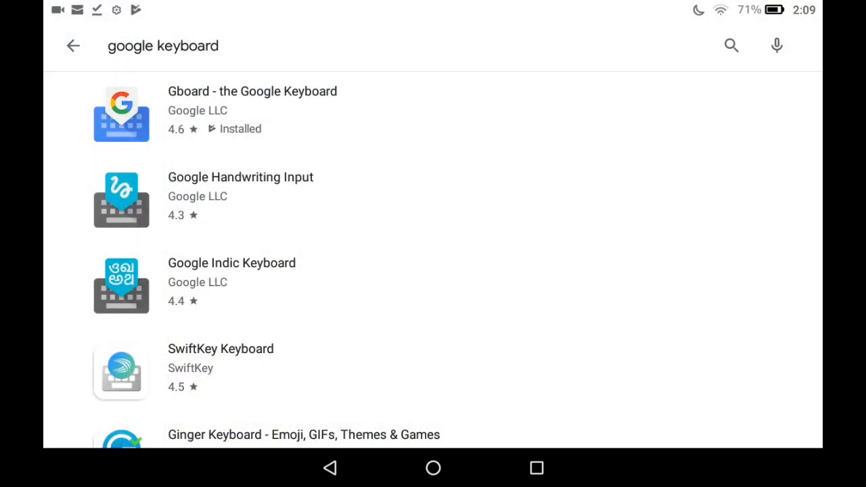
Step: Install Gboard, the Google app and Chrome from the Play Store, then go Home
{"action": "left_click", "coordinate": [73, 45]}
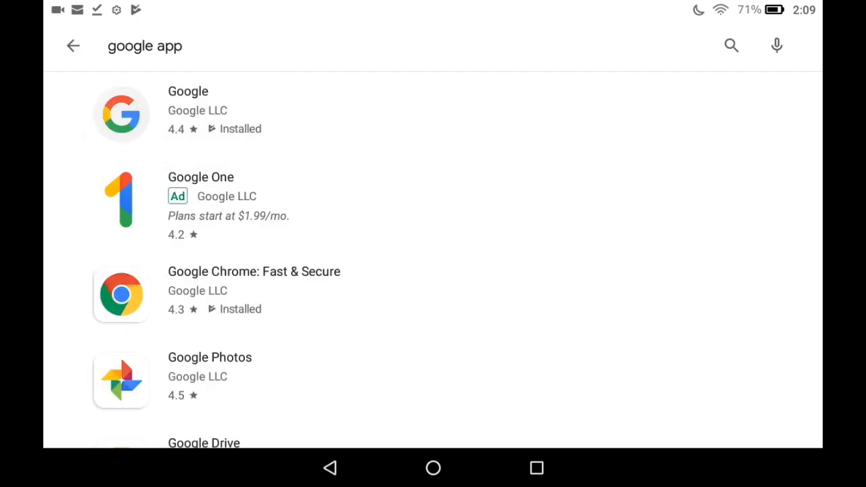
{"action": "left_click", "coordinate": [145, 46]}
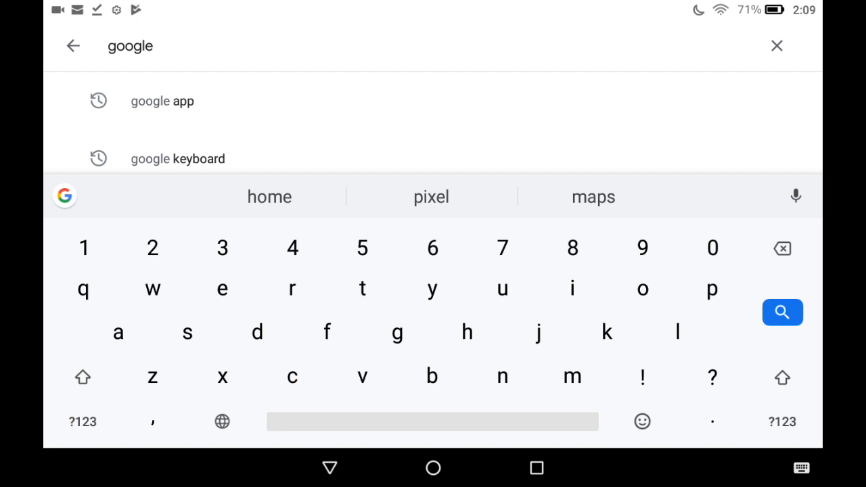
{"action": "left_click", "coordinate": [177, 158]}
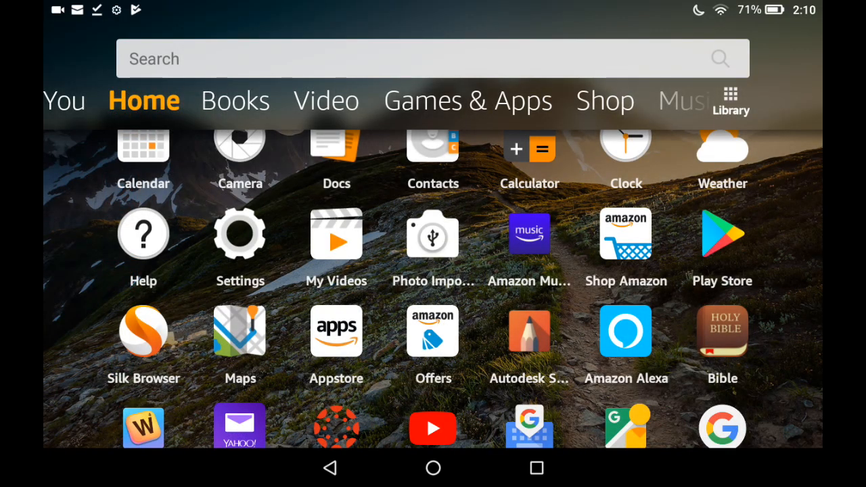
Step: Launch Chrome from the home screen to a new tab showing Google search
{"action": "left_click", "coordinate": [143, 330]}
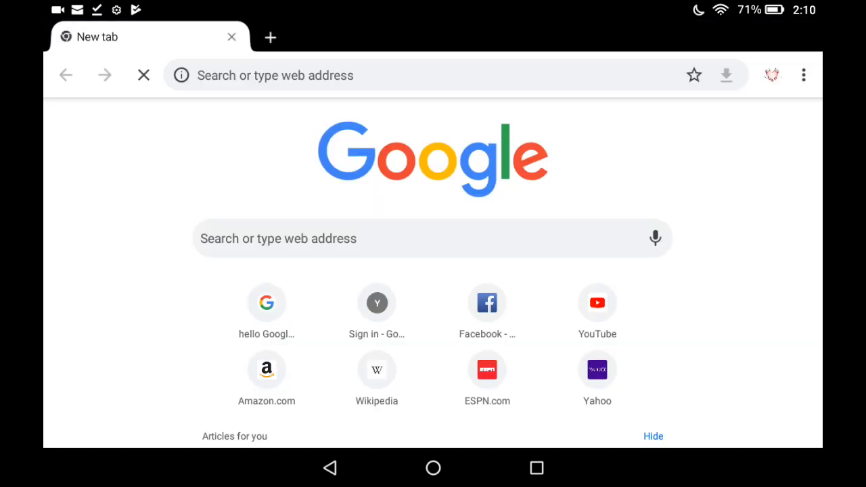